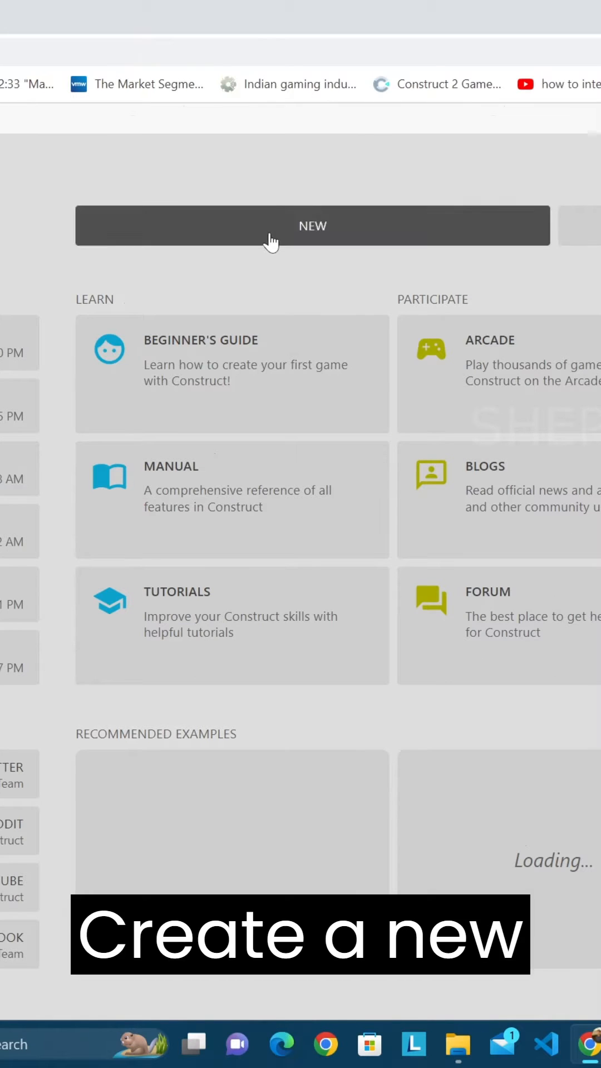
Step: Start a new project and add a new object type for the Reindeer coloring picture
left_click(312, 226)
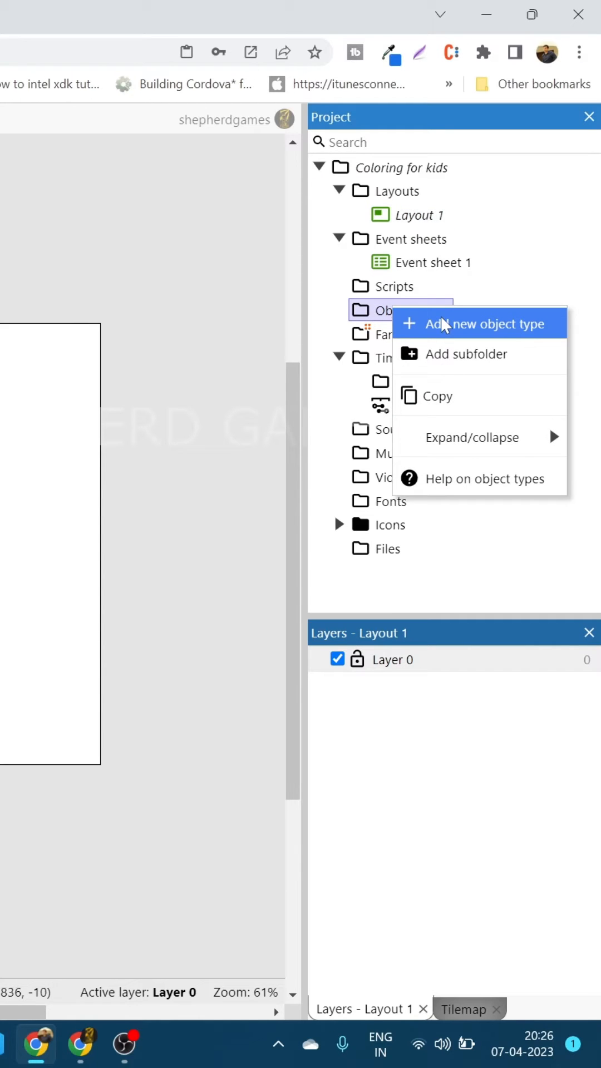
left_click(470, 322)
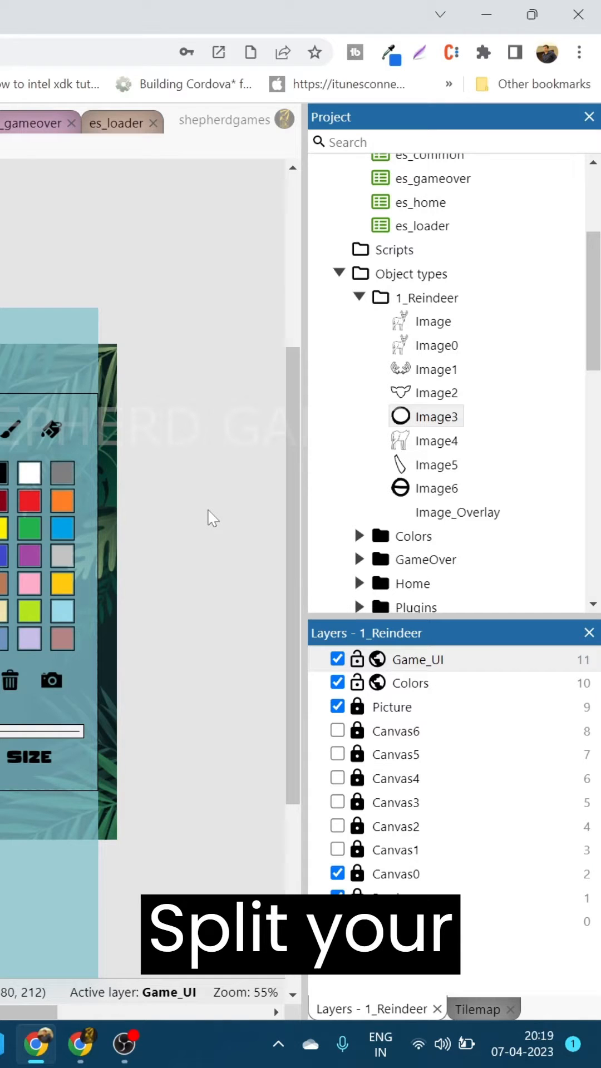
left_click(436, 368)
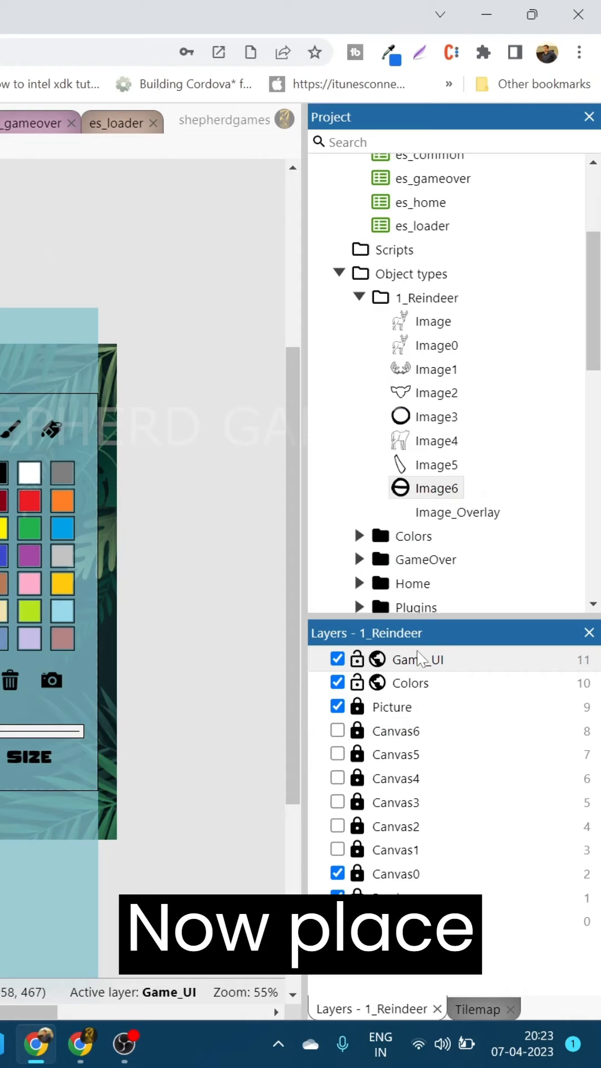
left_click(396, 874)
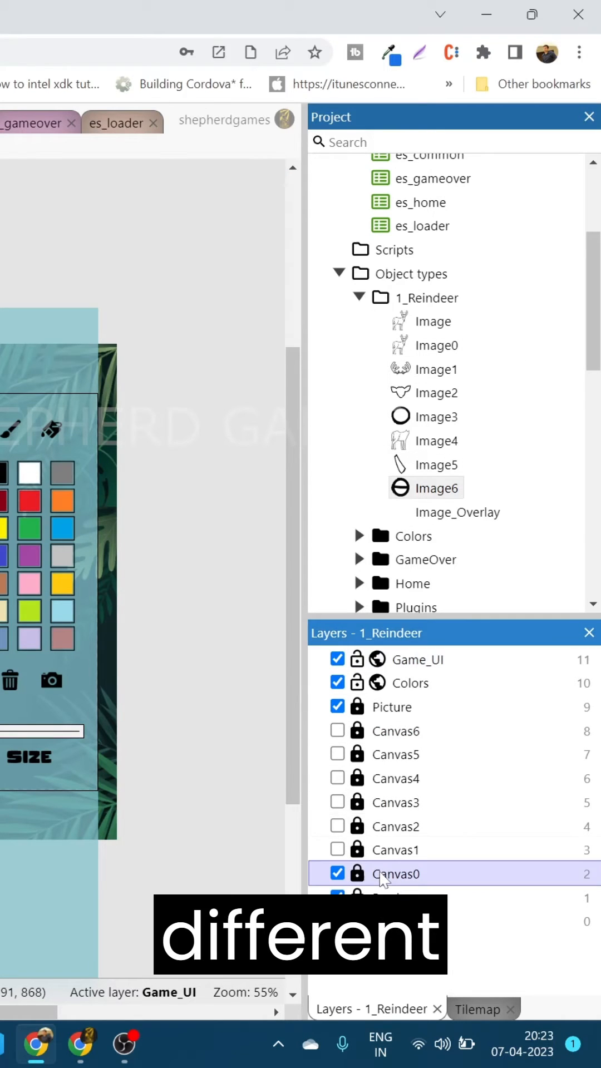
left_click(411, 682)
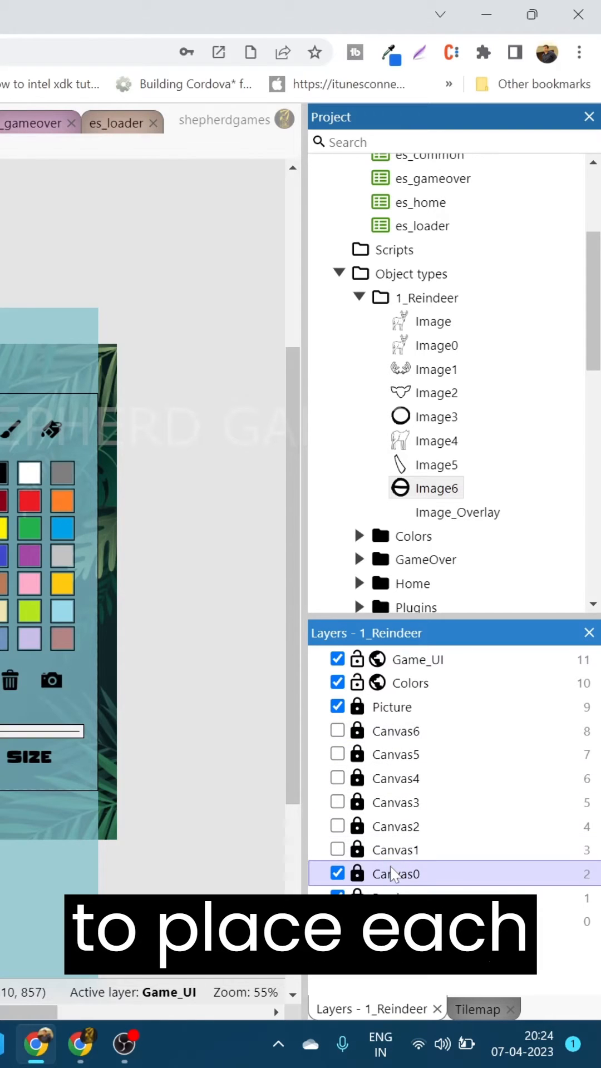
left_click(391, 707)
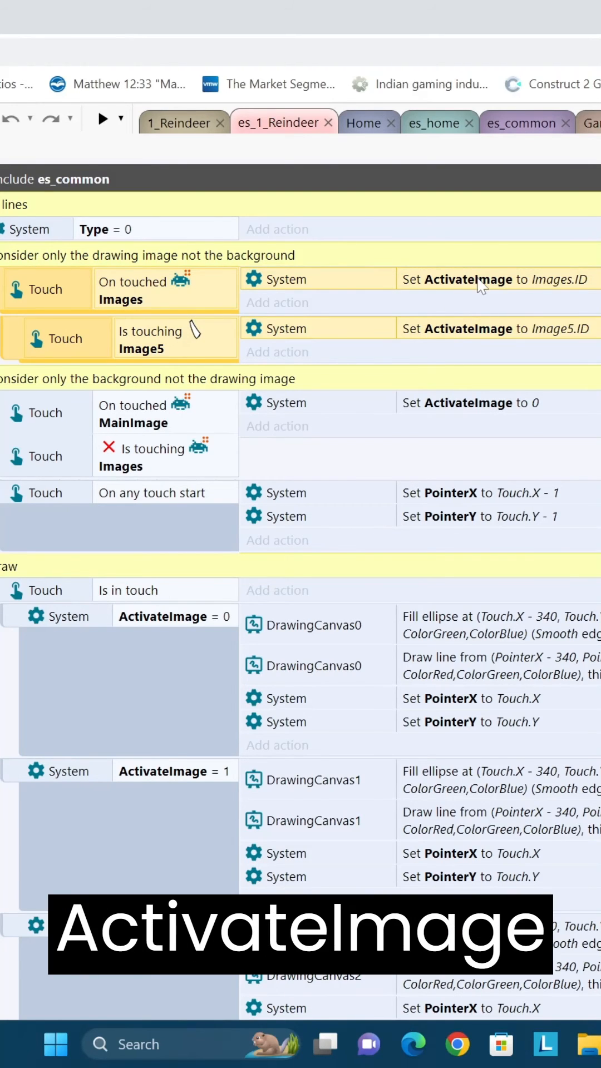
Step: Scroll through the Draw event group with DrawingCanvas0–4 actions keyed to ActivateImage
scroll("down", 3)
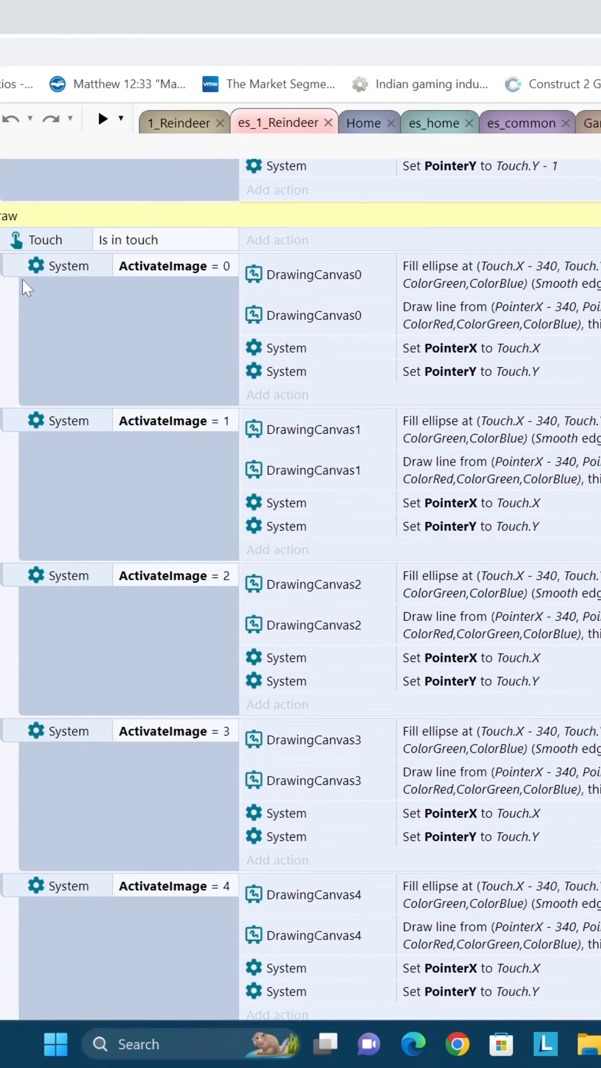